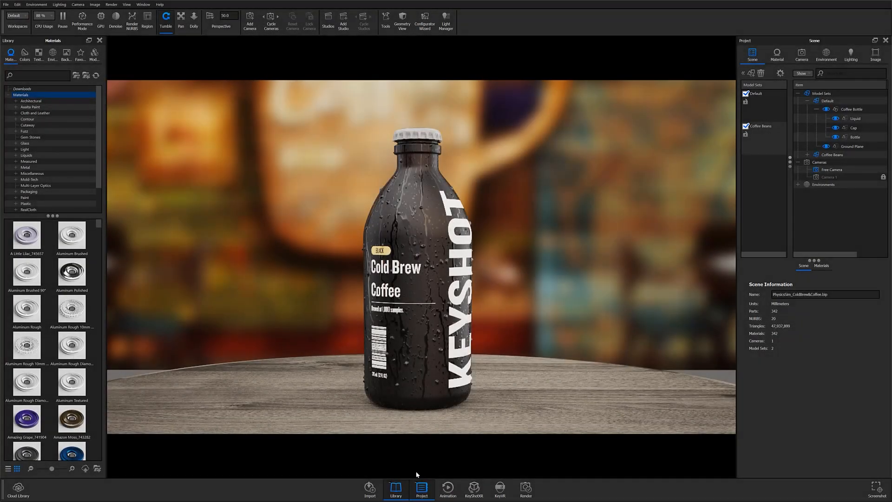
mouse_move(359, 262)
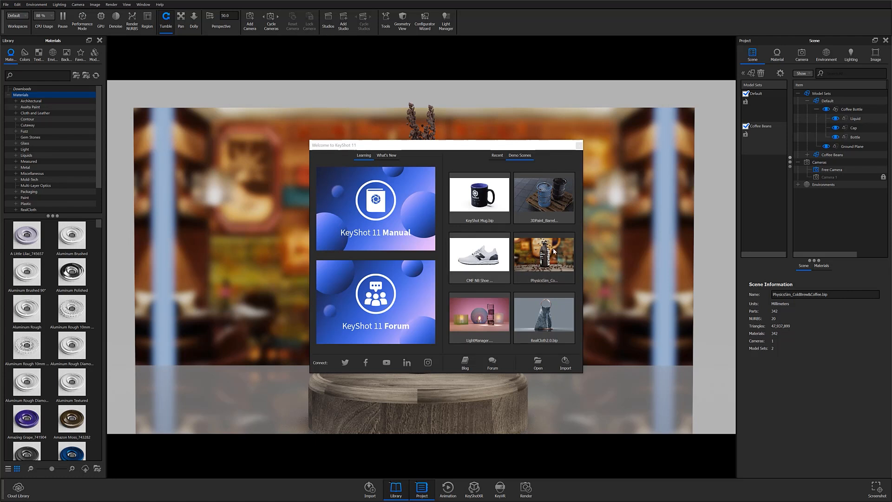
mouse_move(527, 158)
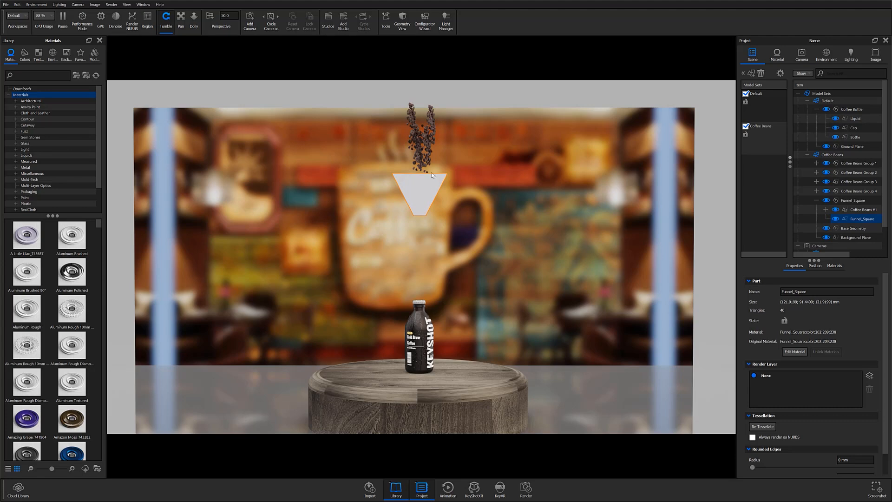
mouse_move(416, 124)
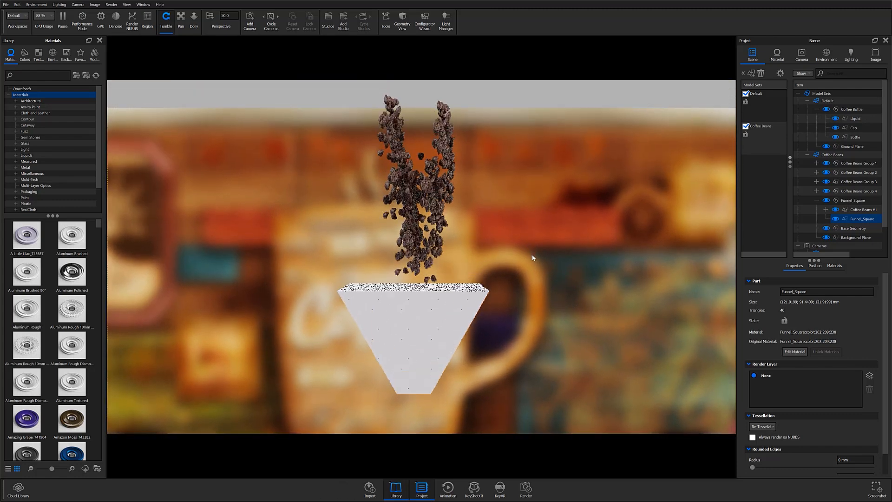
- Open the Tools ribbon to reach Physics Simulation for the cold brew scene
left_click(855, 237)
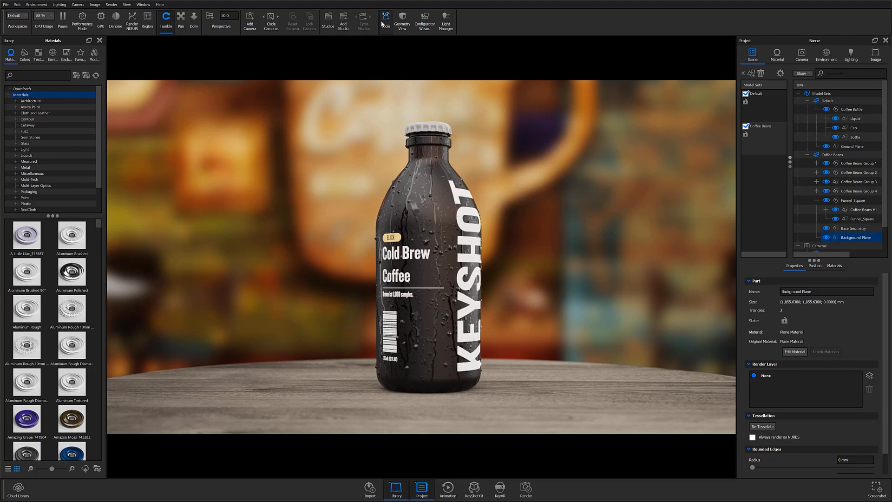
left_click(385, 22)
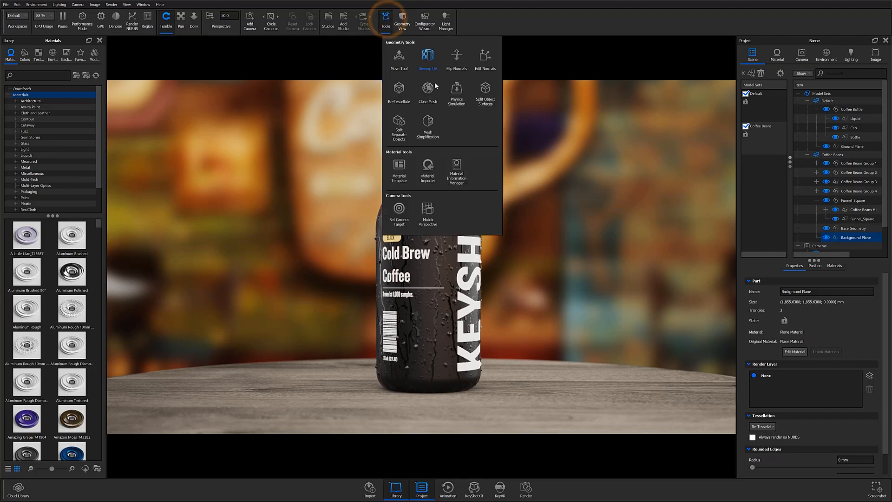
mouse_move(456, 91)
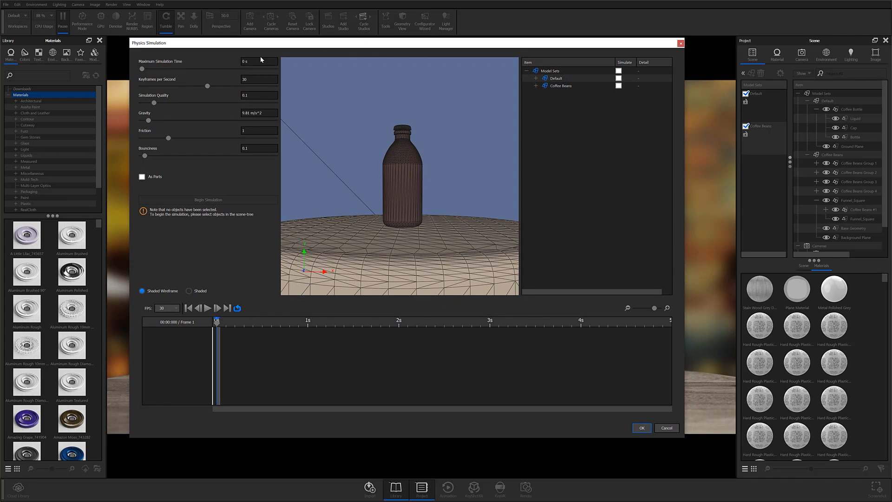
mouse_move(478, 79)
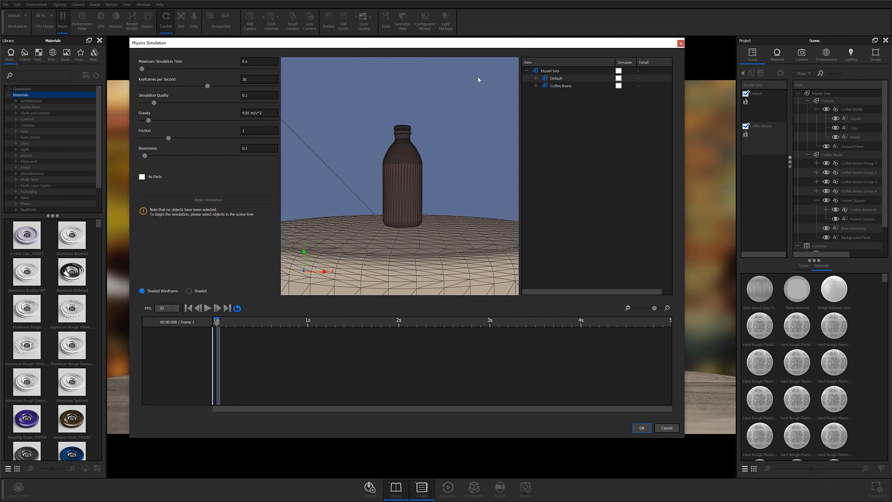
mouse_move(324, 407)
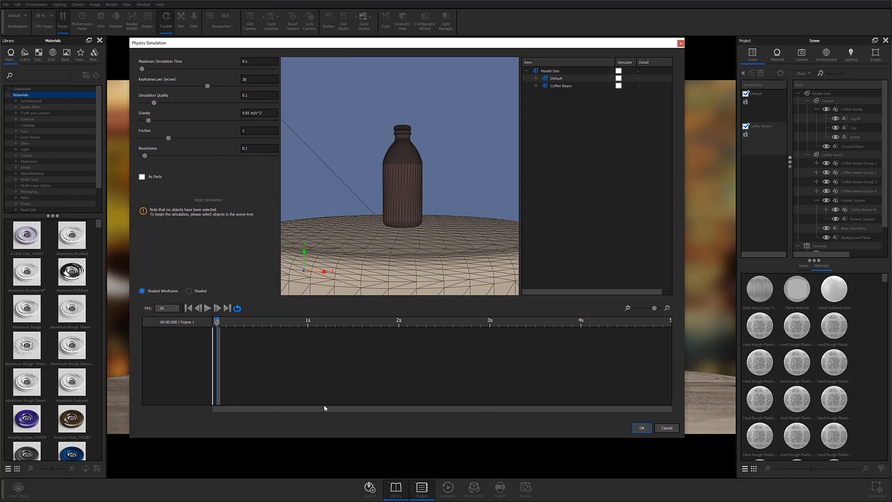
mouse_move(324, 389)
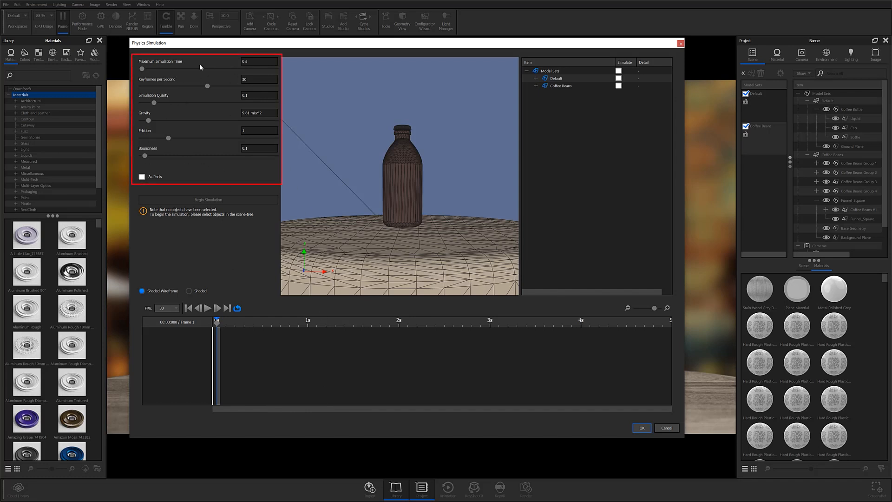
mouse_move(243, 121)
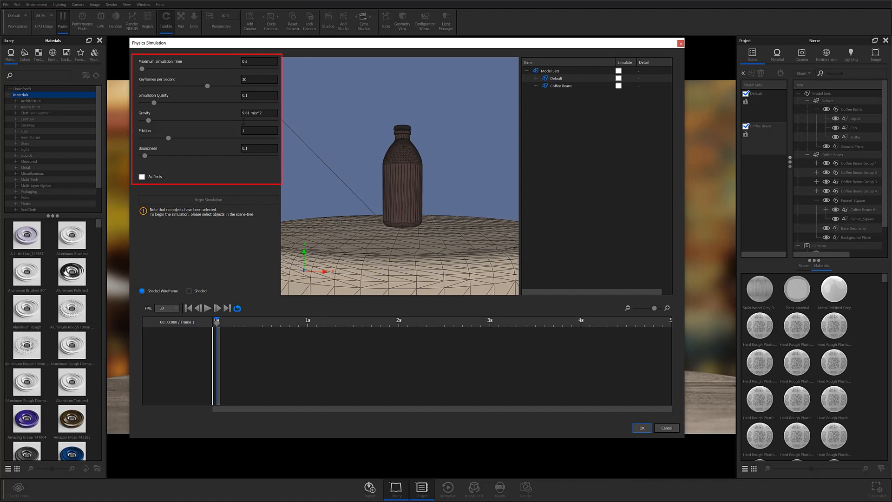
mouse_move(194, 65)
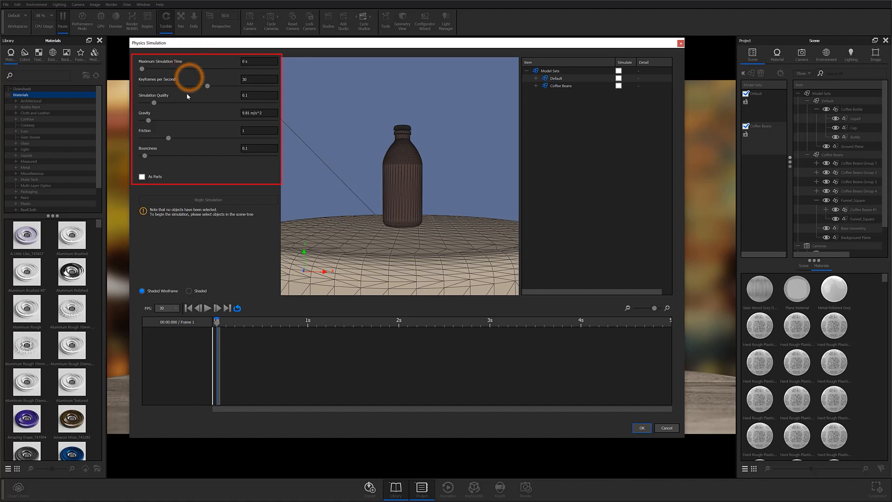
mouse_move(185, 117)
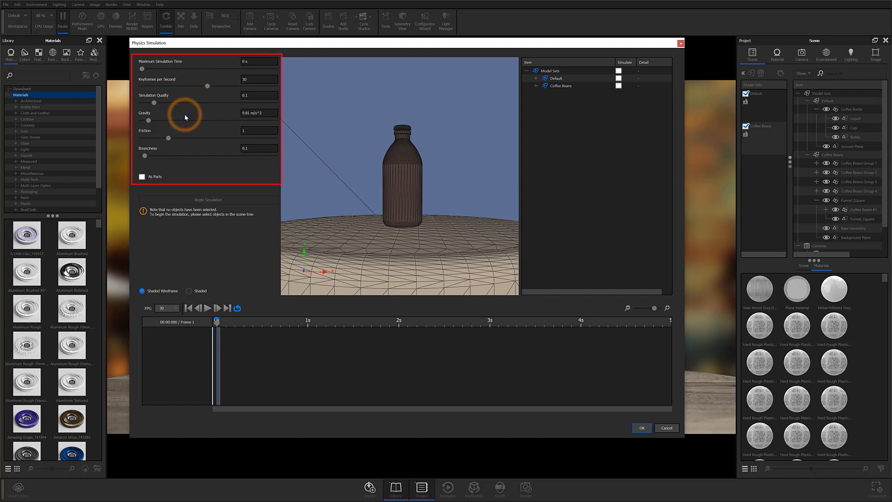
mouse_move(136, 150)
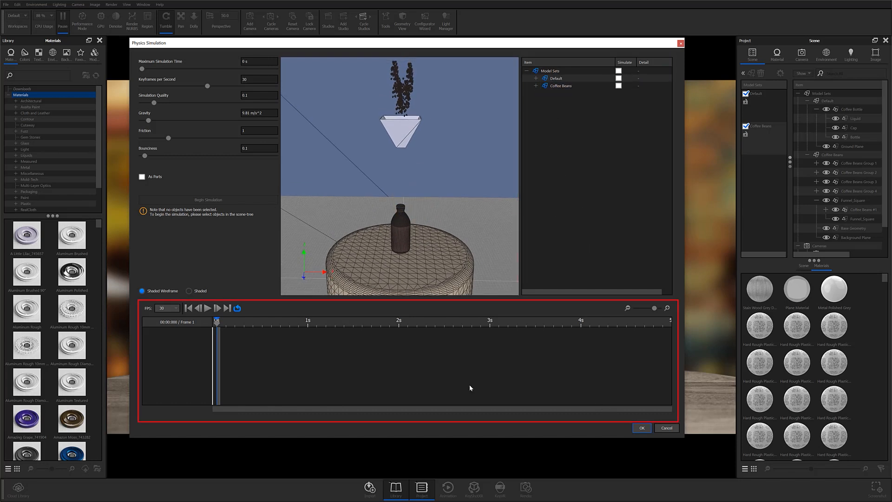
mouse_move(273, 395)
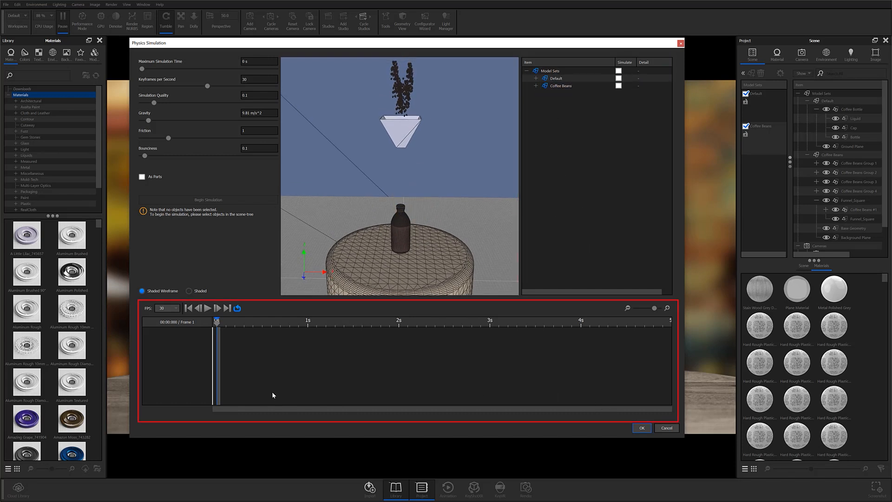
- Mark Coffee Beans Groups 1–4 for simulation and enable As Parts
left_click(142, 177)
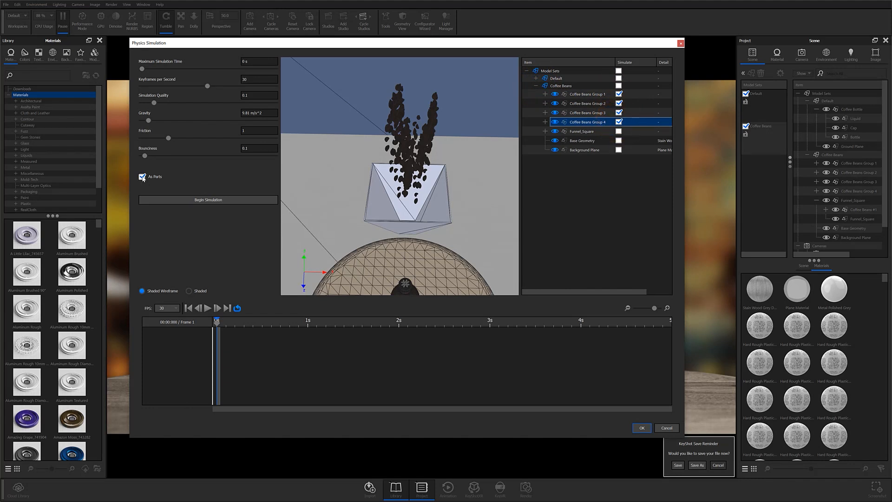
left_click(143, 177)
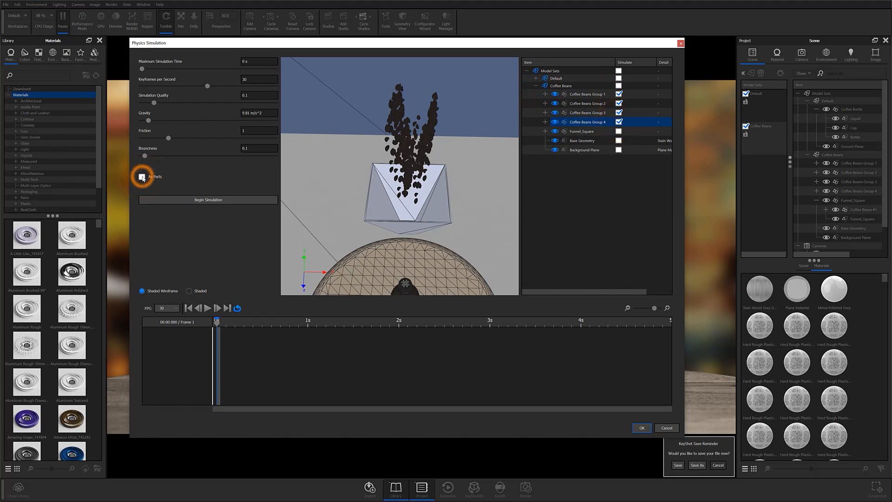
left_click(142, 177)
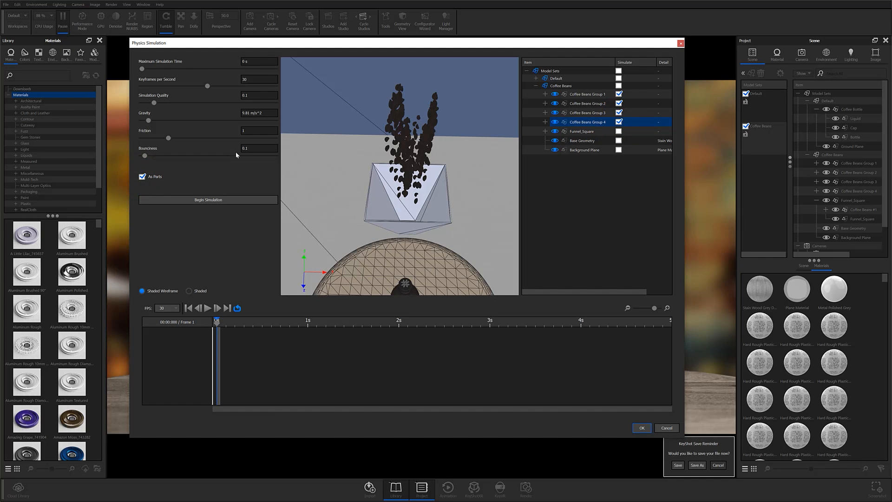
mouse_move(179, 146)
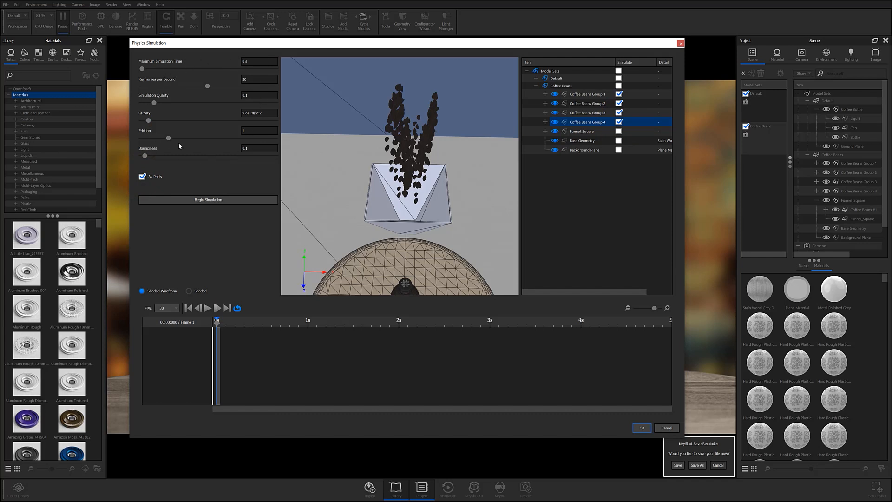
mouse_move(443, 268)
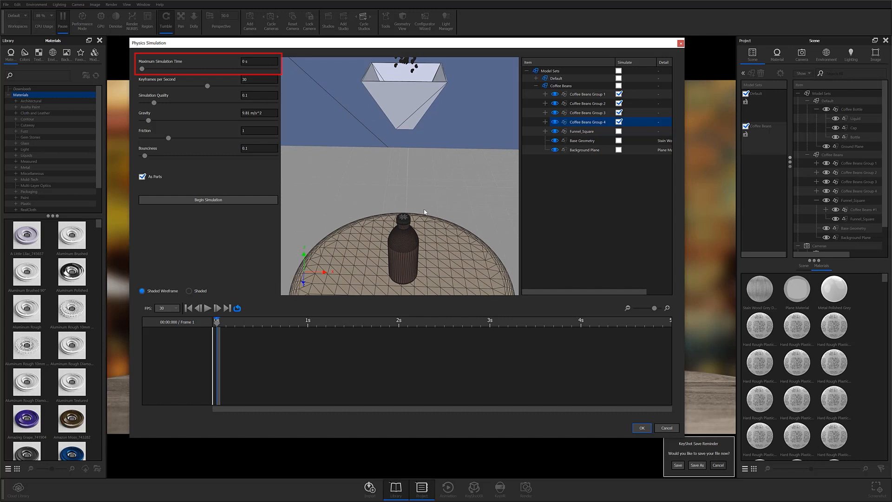
- Set Maximum Simulation Time to 3 s and Keyframes per Second to 60, then adjust quality
triple_click(259, 61)
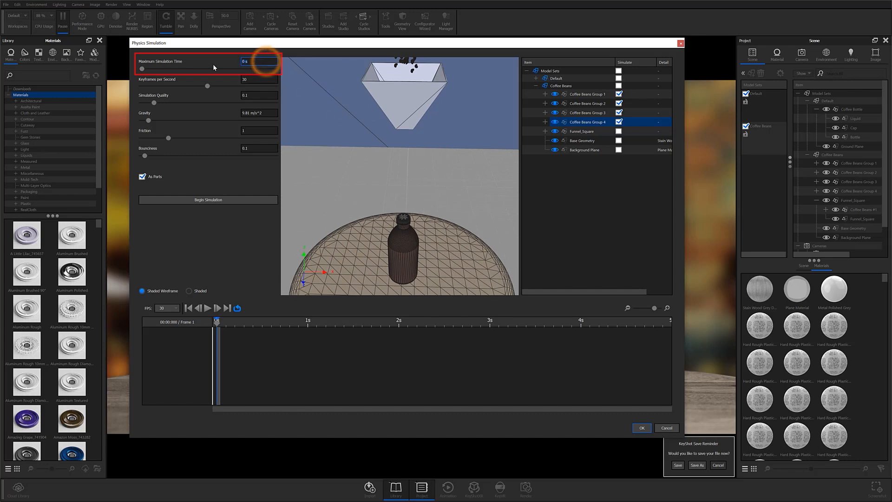
triple_click(258, 62)
type("3")
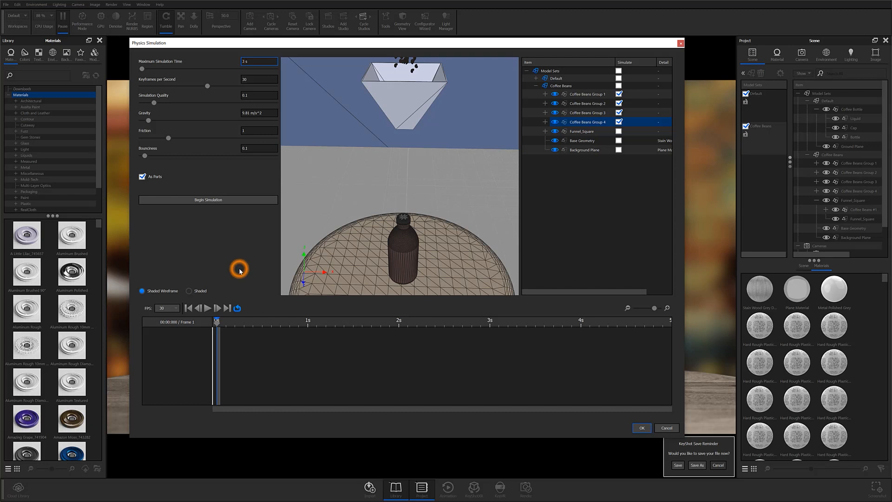
mouse_move(238, 268)
type("8")
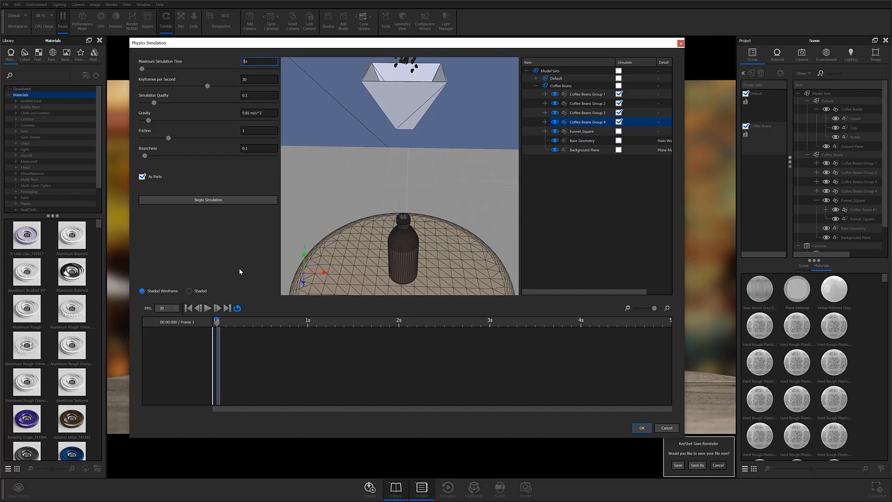
left_click(258, 79)
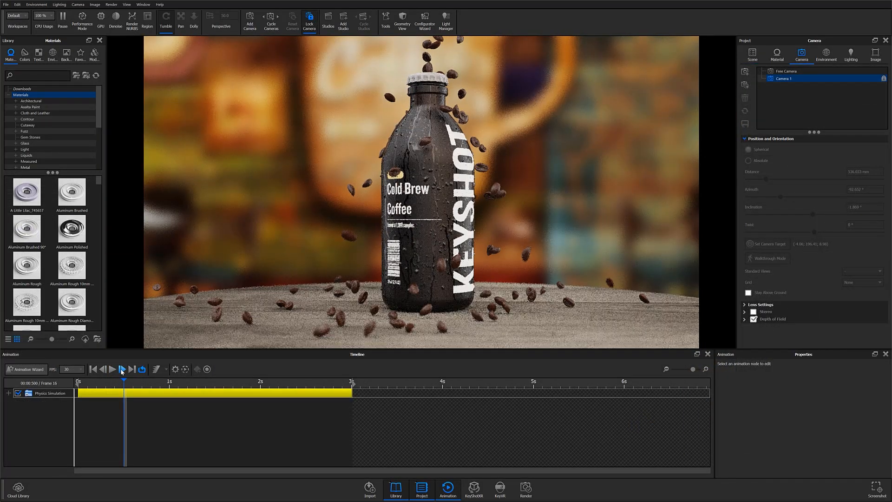
left_click(112, 369)
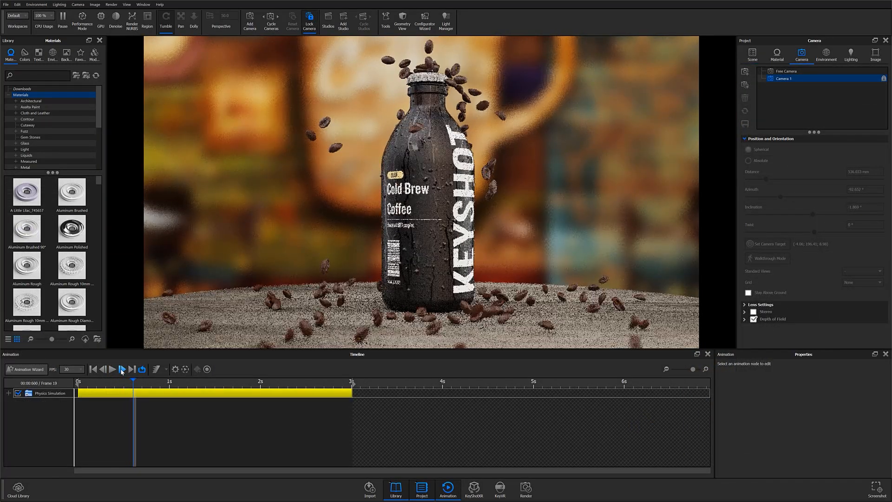
left_click(112, 369)
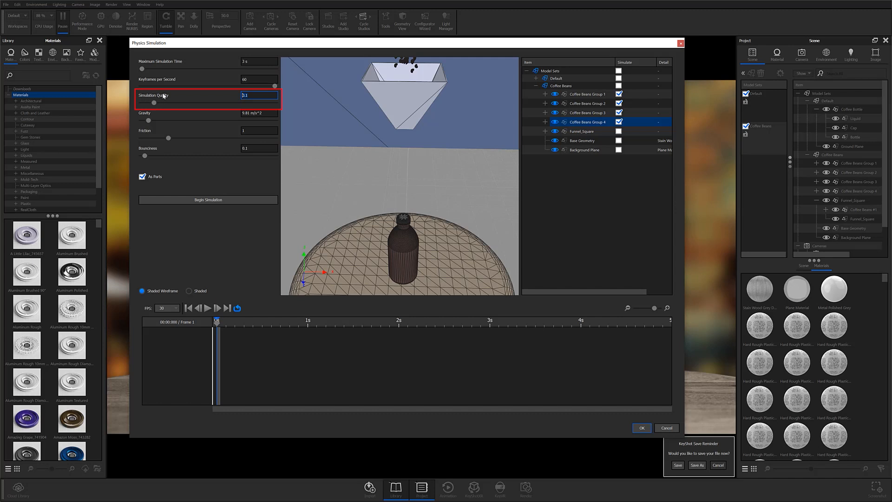
mouse_move(227, 117)
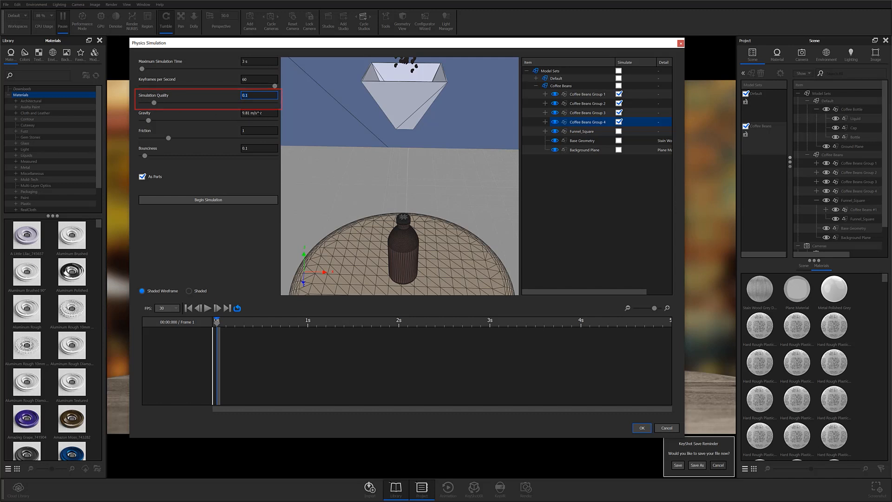
left_click(258, 113)
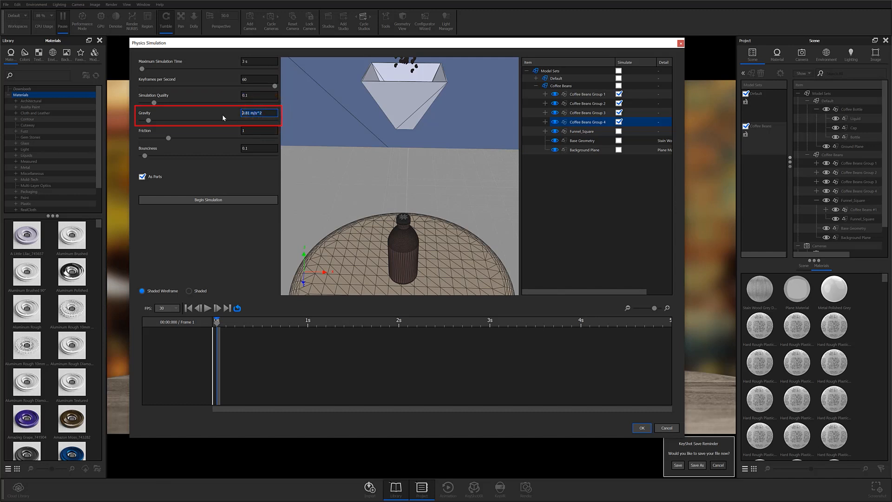
left_click(259, 130)
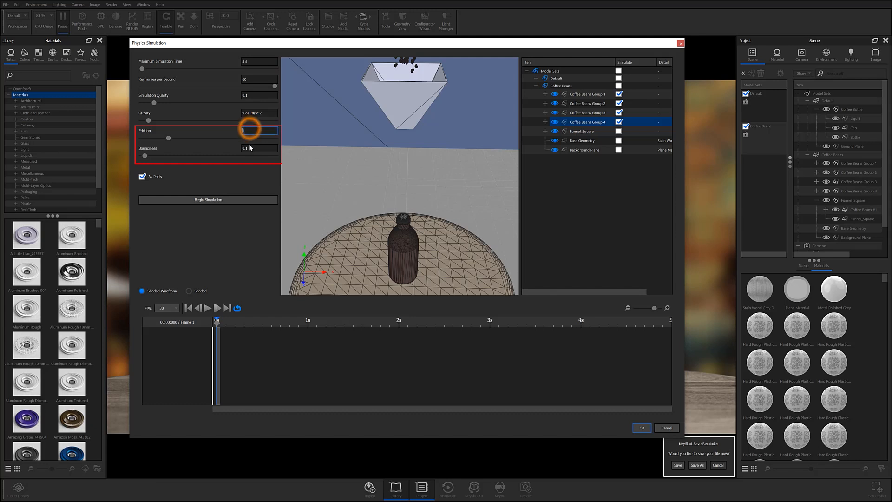
left_click(259, 148)
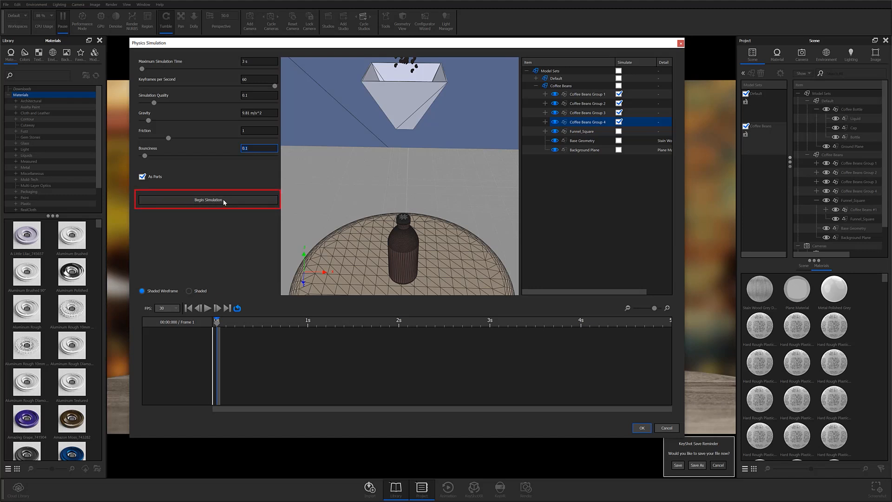
- Start the physics simulation, which begins calculating collision geometry
left_click(207, 200)
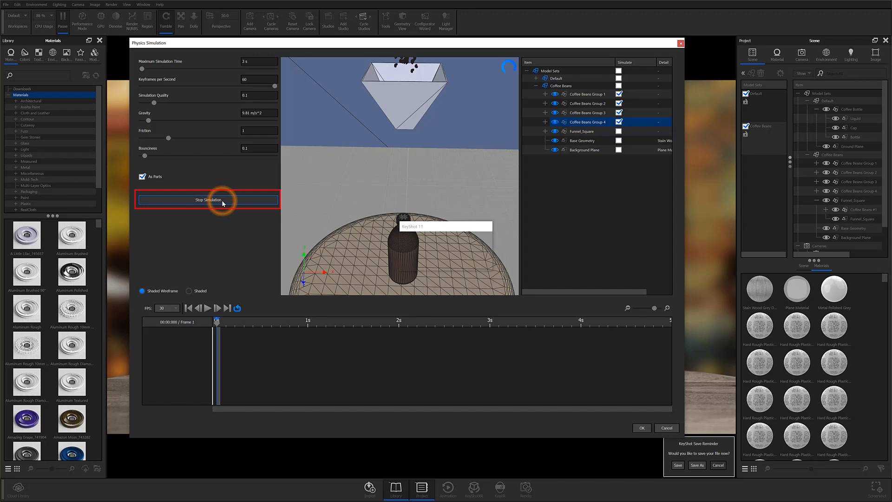
left_click(207, 199)
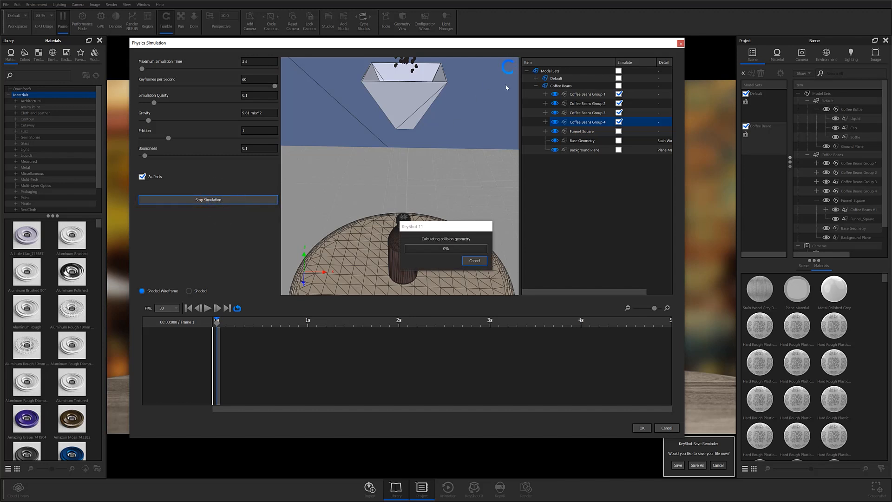
mouse_move(499, 66)
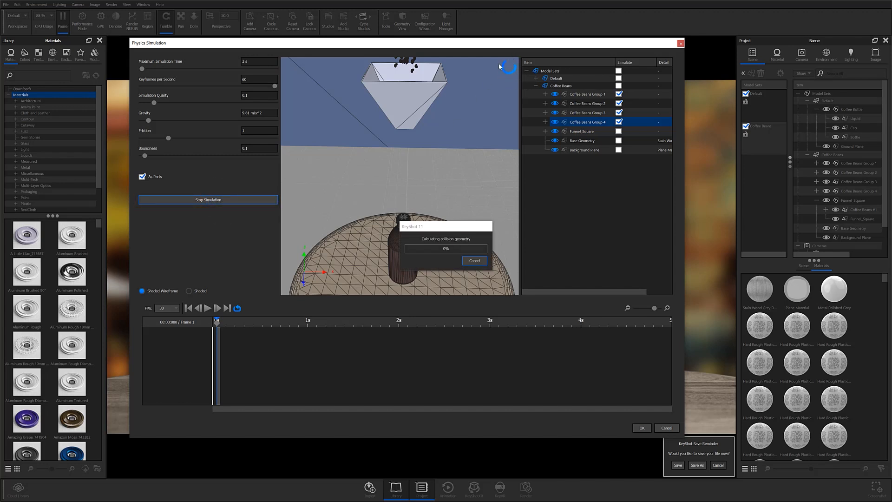
mouse_move(514, 63)
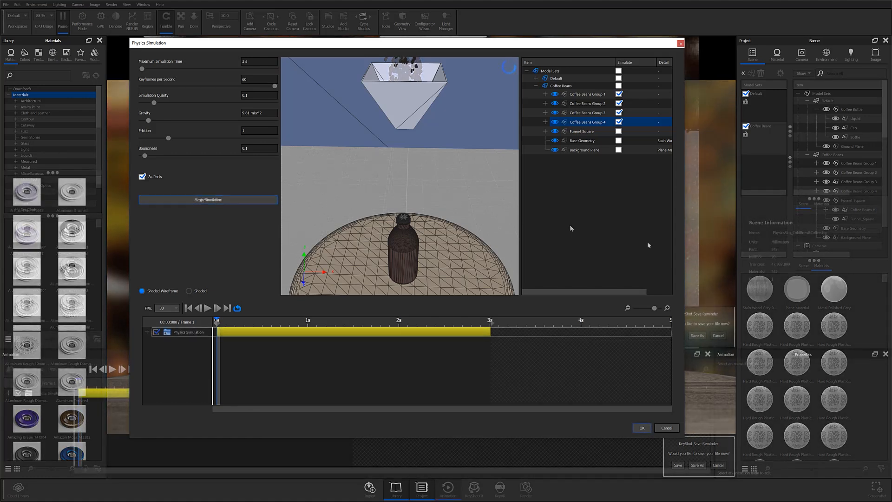
- Confirm the finished simulation with OK, adding the 3 s animation to the timeline
left_click(208, 200)
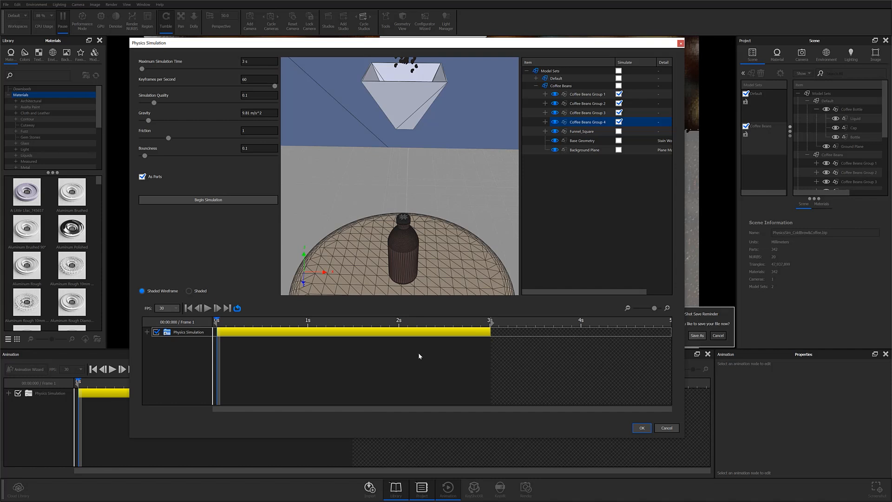
mouse_move(225, 313)
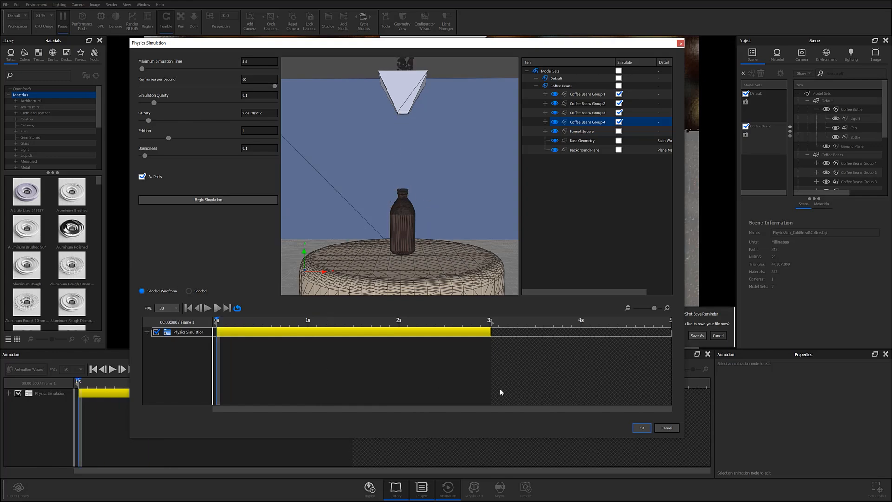
left_click(641, 427)
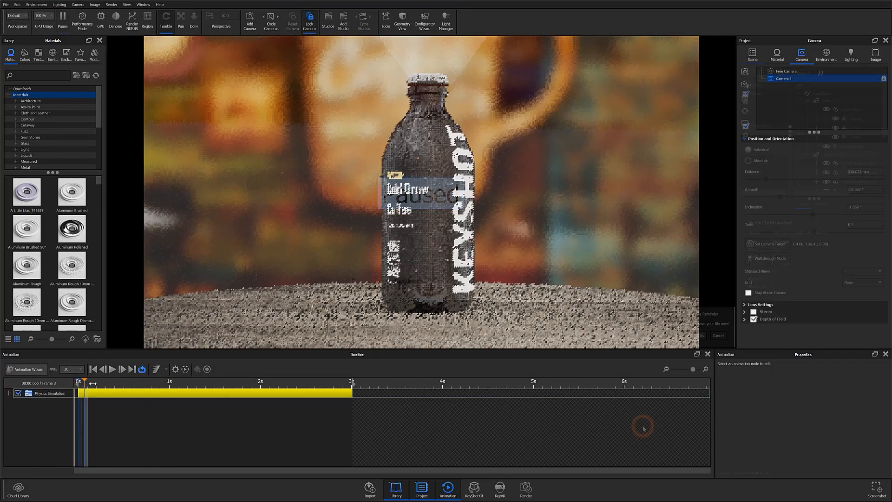